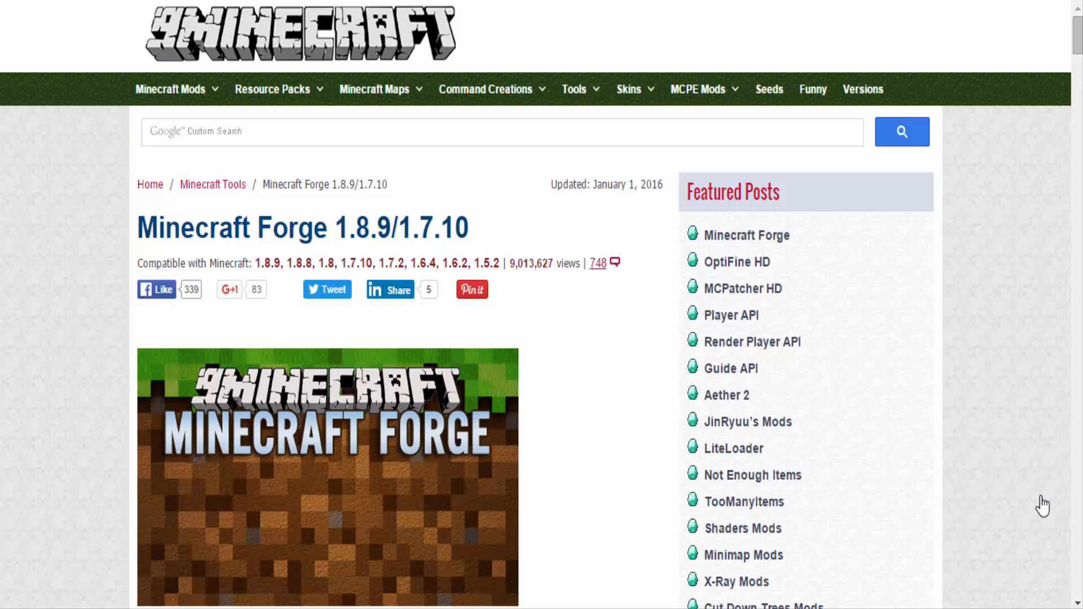
pyautogui.moveTo(1025, 454)
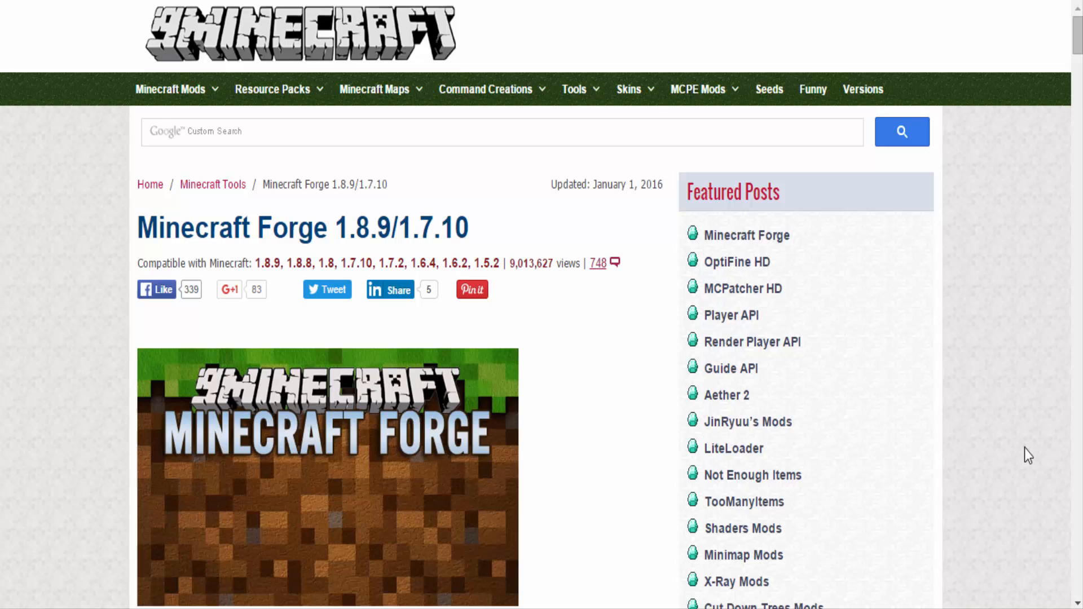
# Step: Scroll the Forge 1.8.9/1.7.10 page down to its Download Links section
pyautogui.scroll(-3)
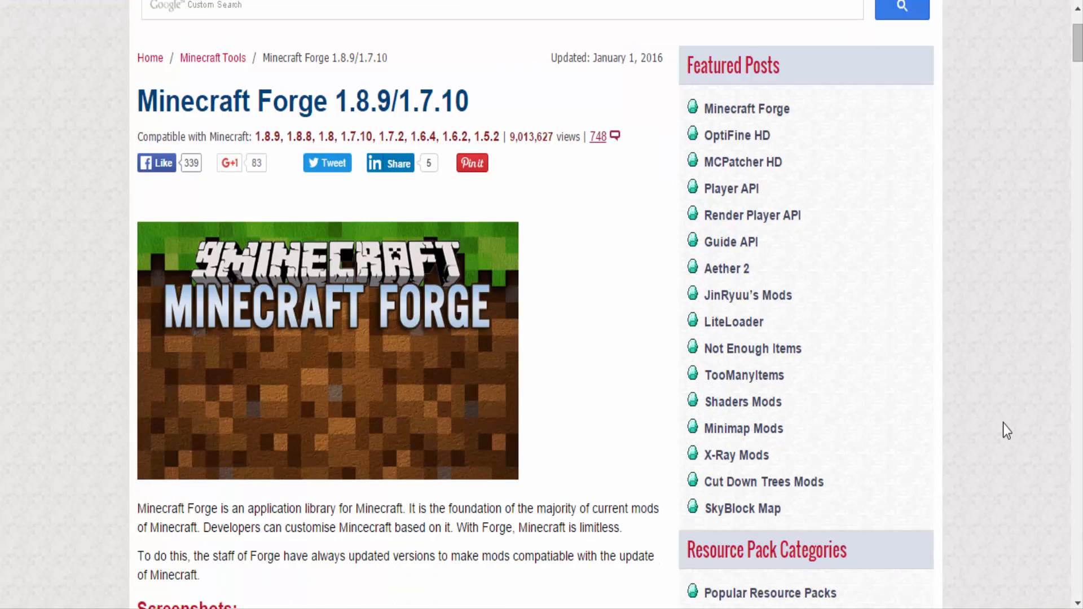
pyautogui.moveTo(999, 427)
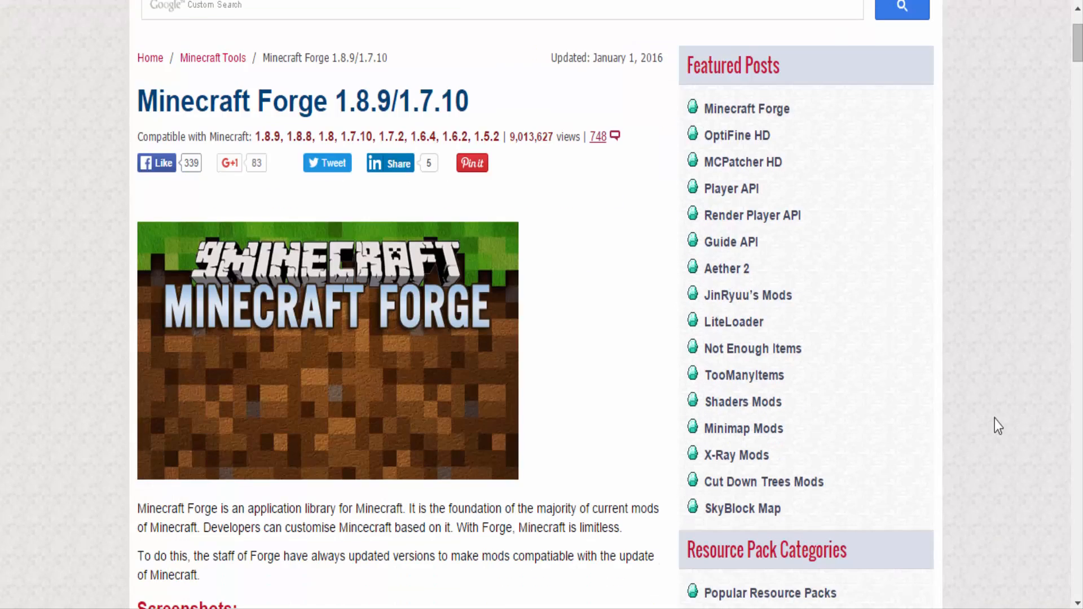
pyautogui.scroll(-3)
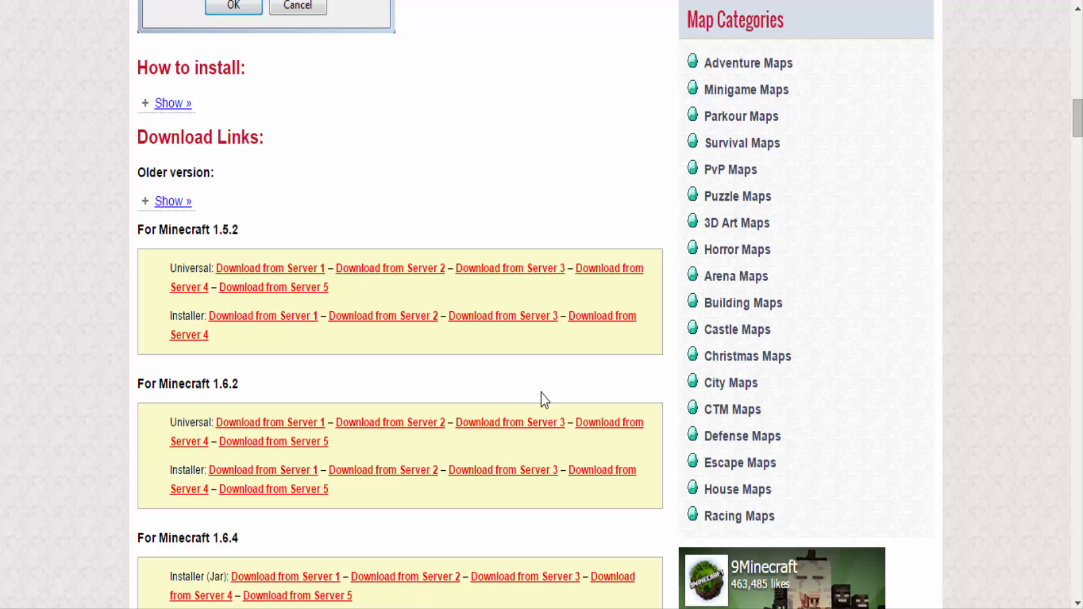
pyautogui.moveTo(239, 249)
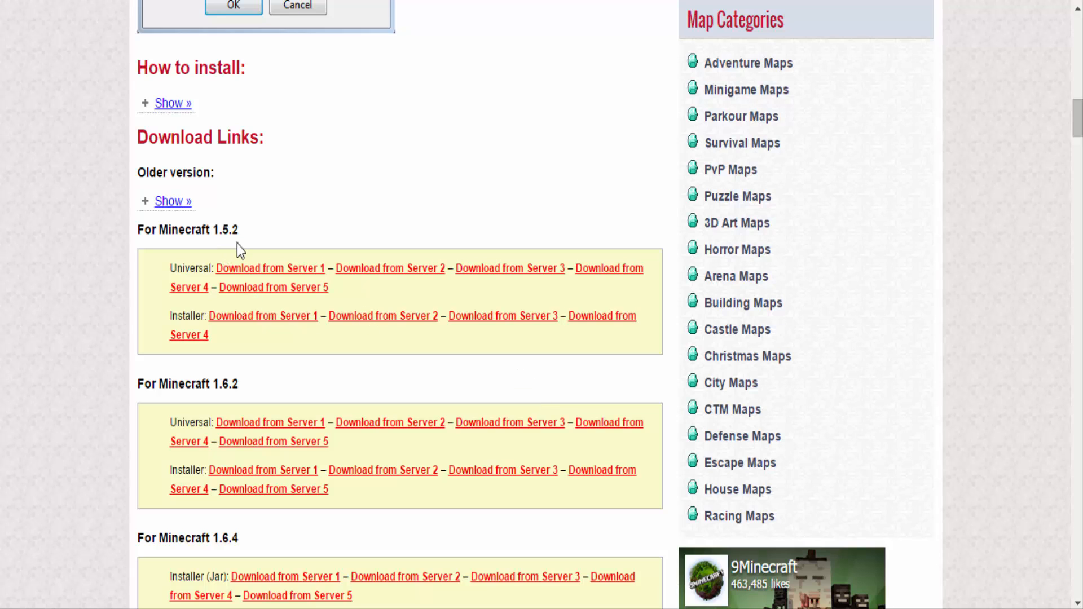
# Step: Expand the older-version Forge links and scroll to the For Minecraft 1.8.9 section
pyautogui.click(171, 201)
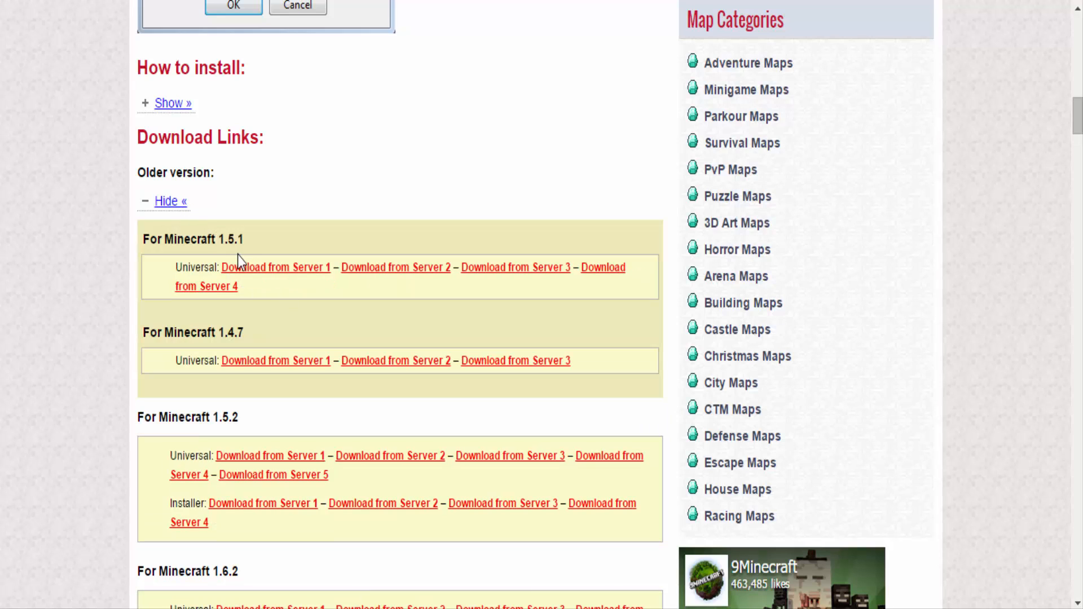
pyautogui.scroll(-3)
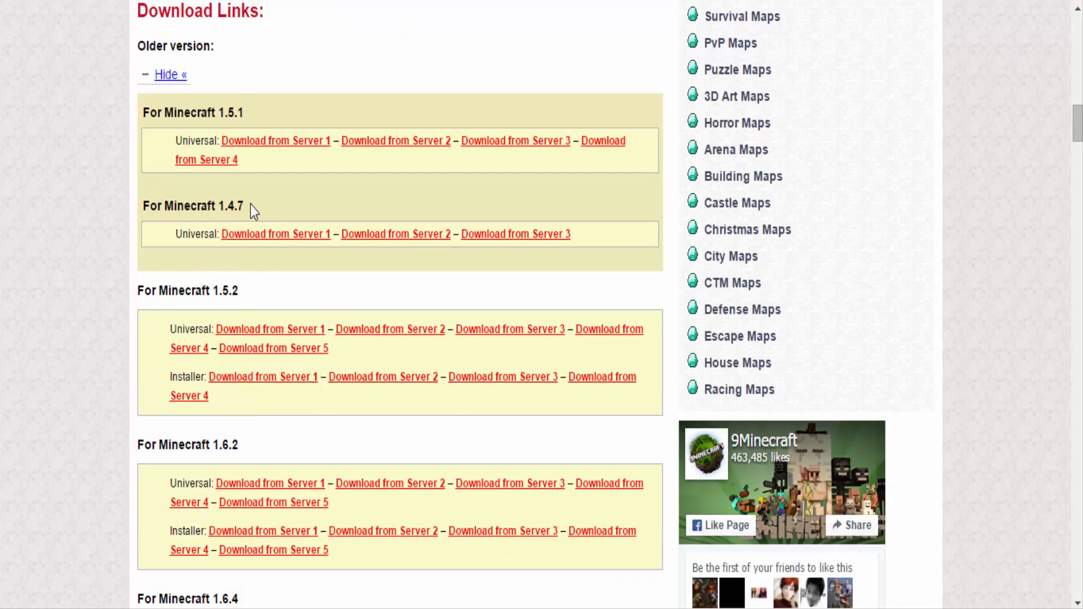
pyautogui.scroll(-3)
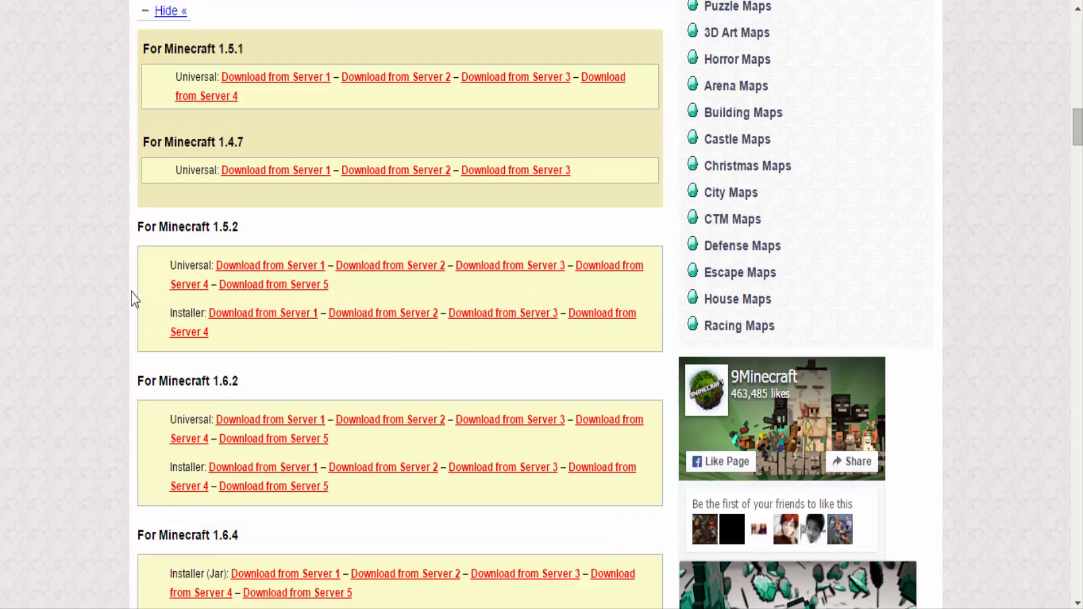
pyautogui.scroll(-3)
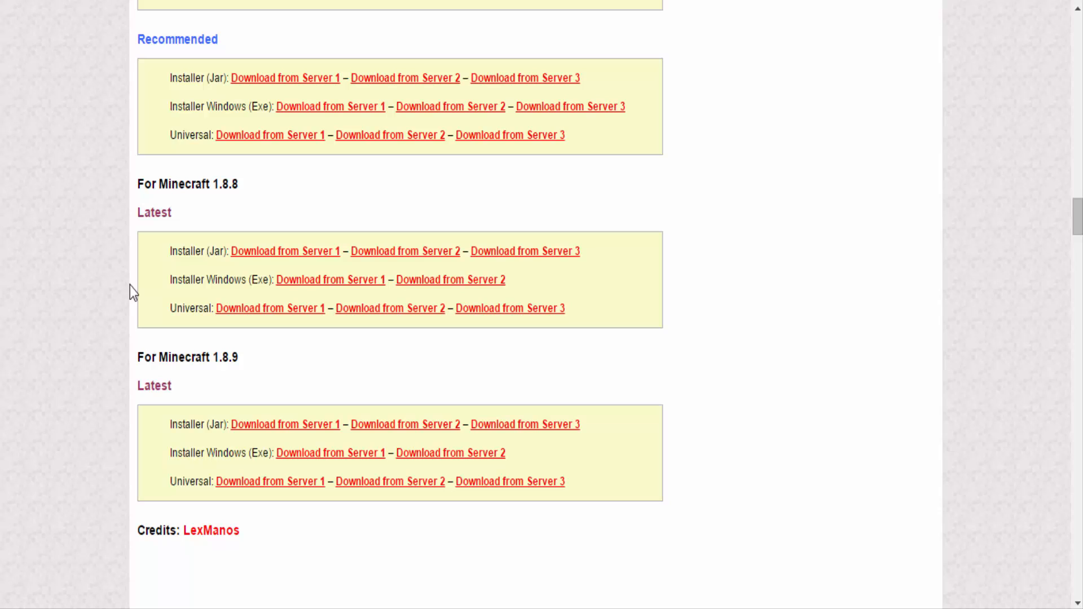
pyautogui.moveTo(318, 507)
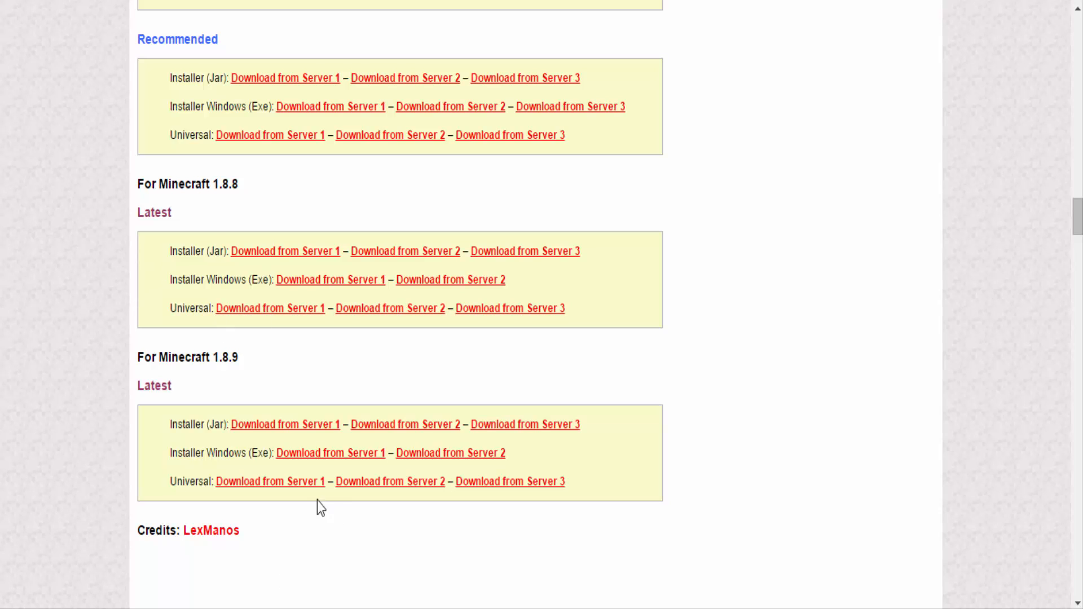
pyautogui.moveTo(234, 376)
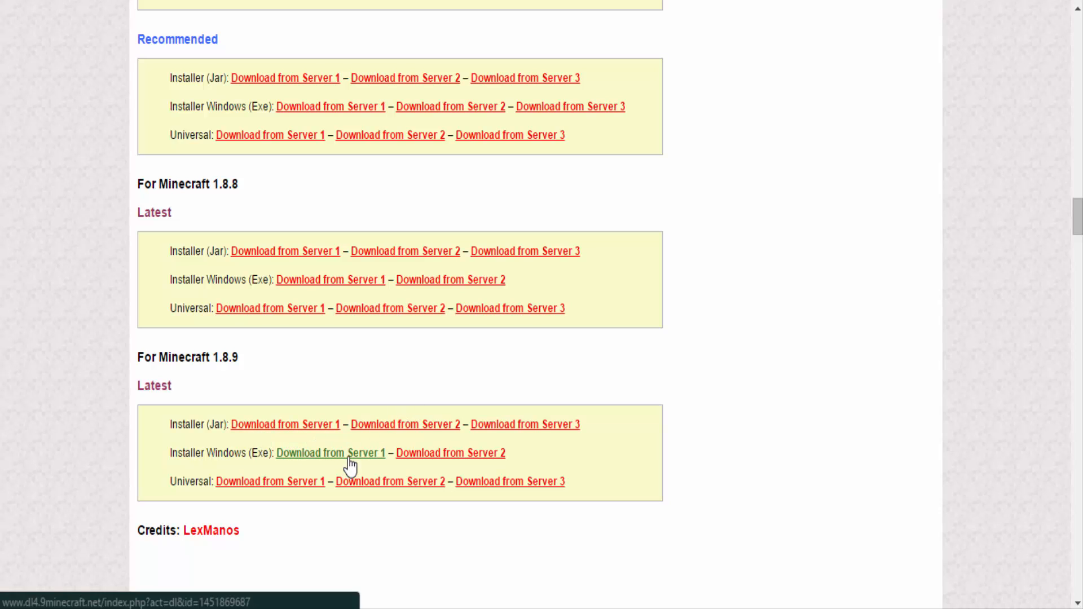
pyautogui.moveTo(312, 432)
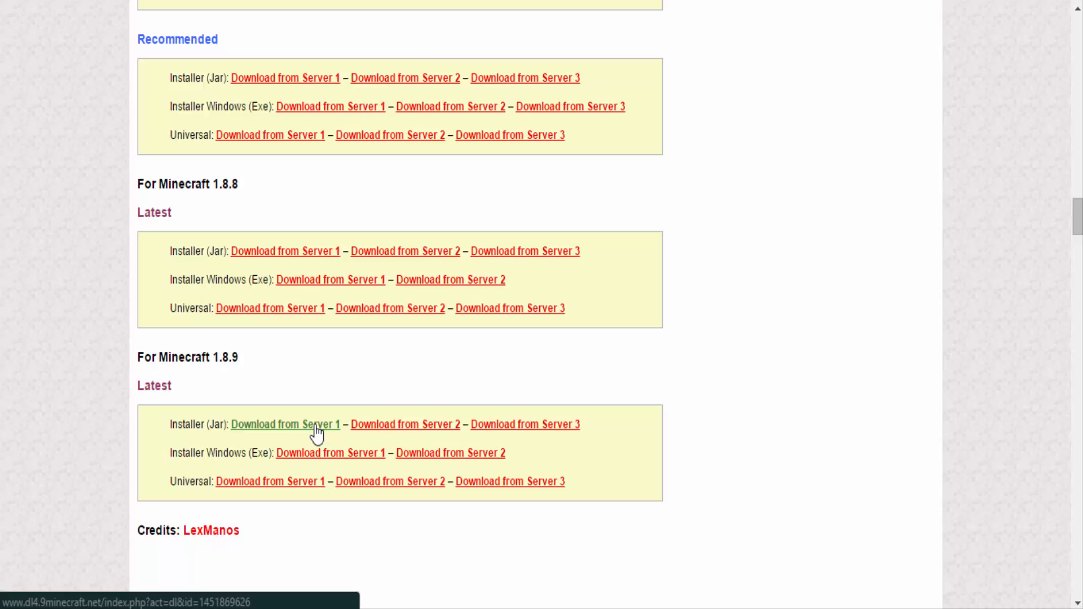
# Step: Follow the Installer (Jar) Server 1 link for Minecraft 1.8.9 to its download page
pyautogui.click(287, 424)
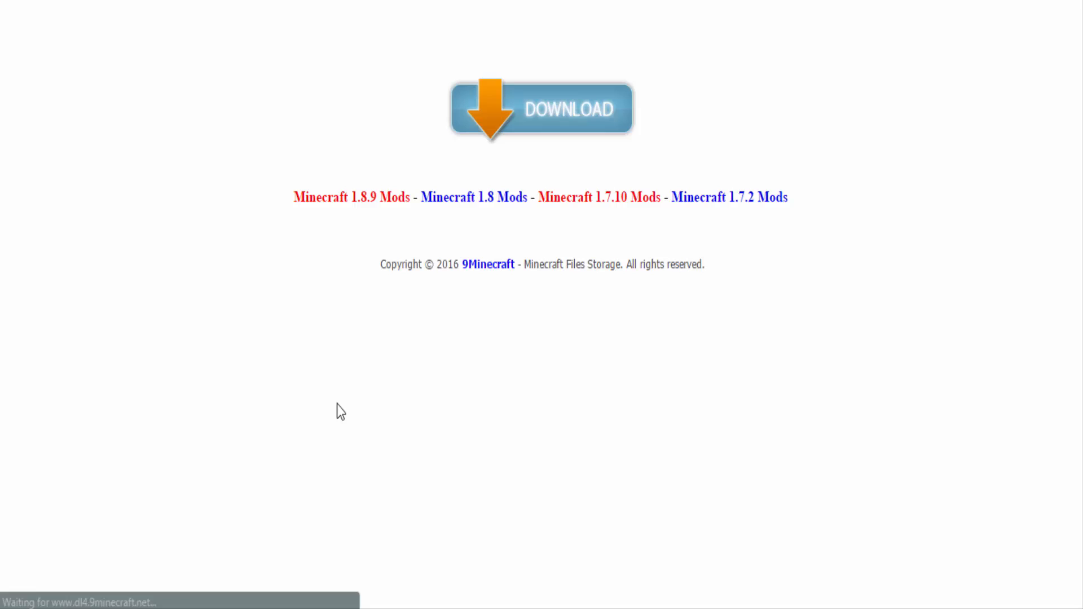
pyautogui.moveTo(542, 110)
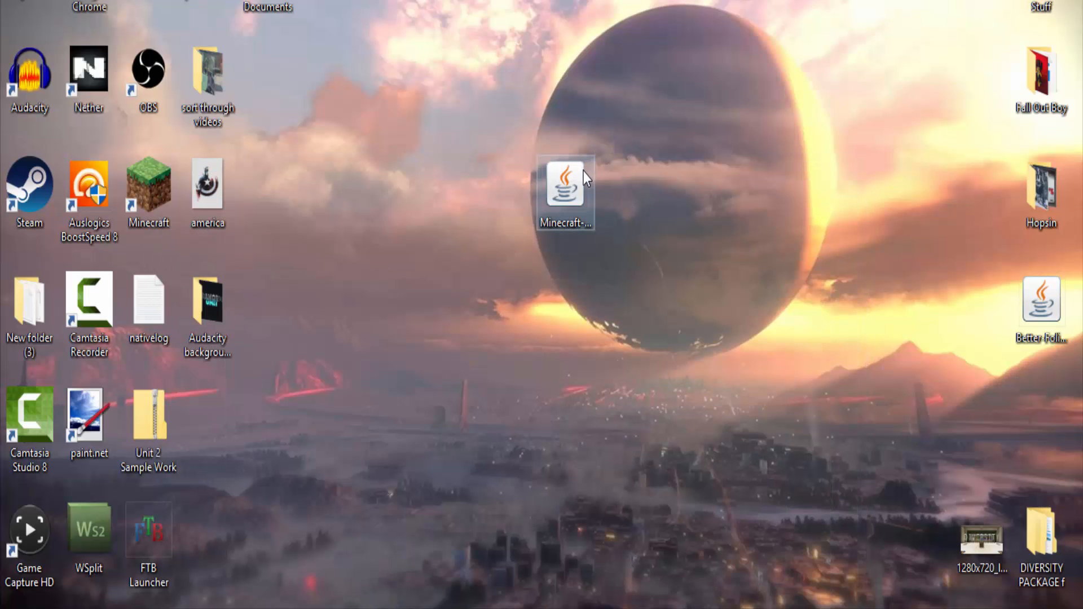
pyautogui.moveTo(573, 204)
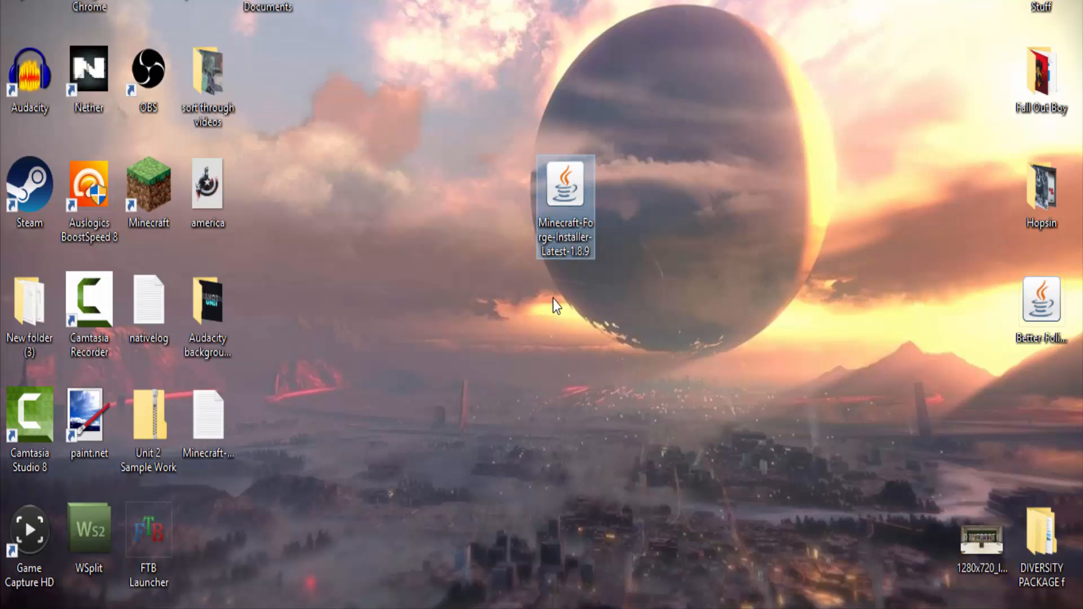
# Step: Run the Forge installer jar, install the client profile, and dismiss the Complete message
pyautogui.doubleClick(566, 190)
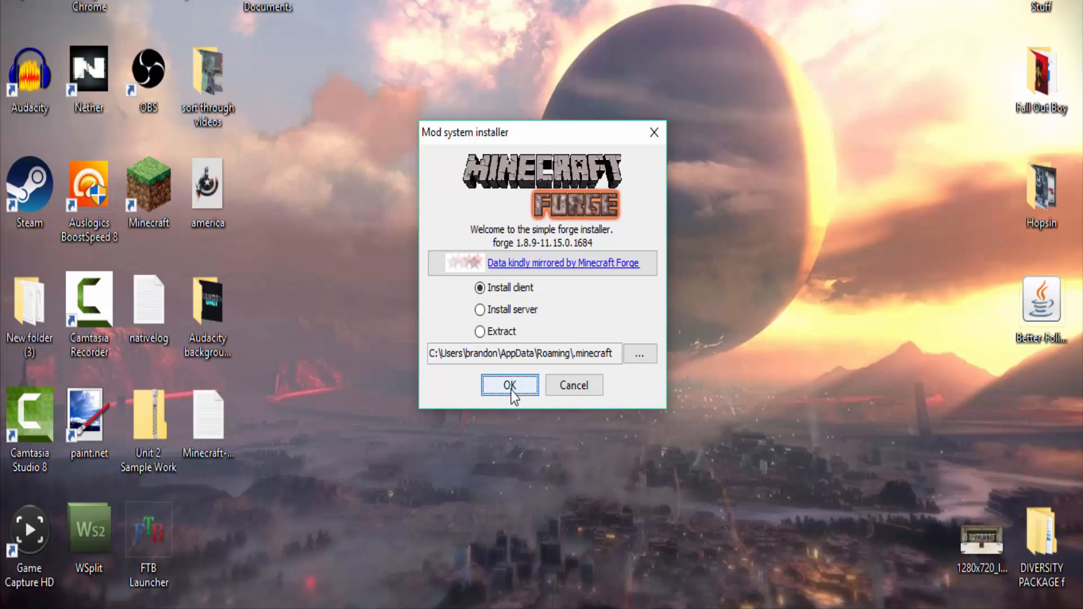
pyautogui.click(509, 386)
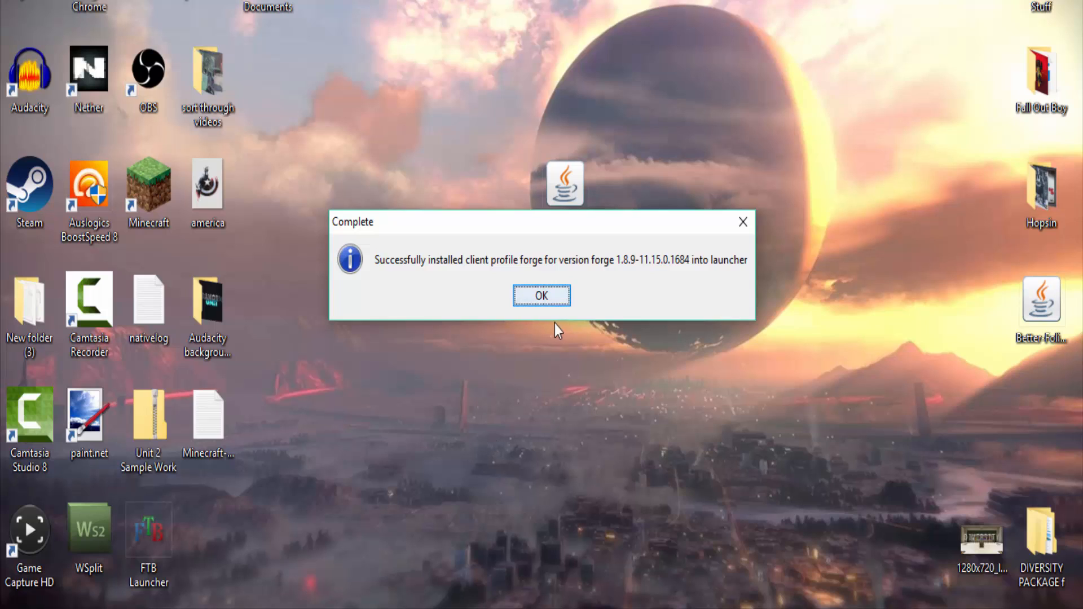
pyautogui.click(542, 295)
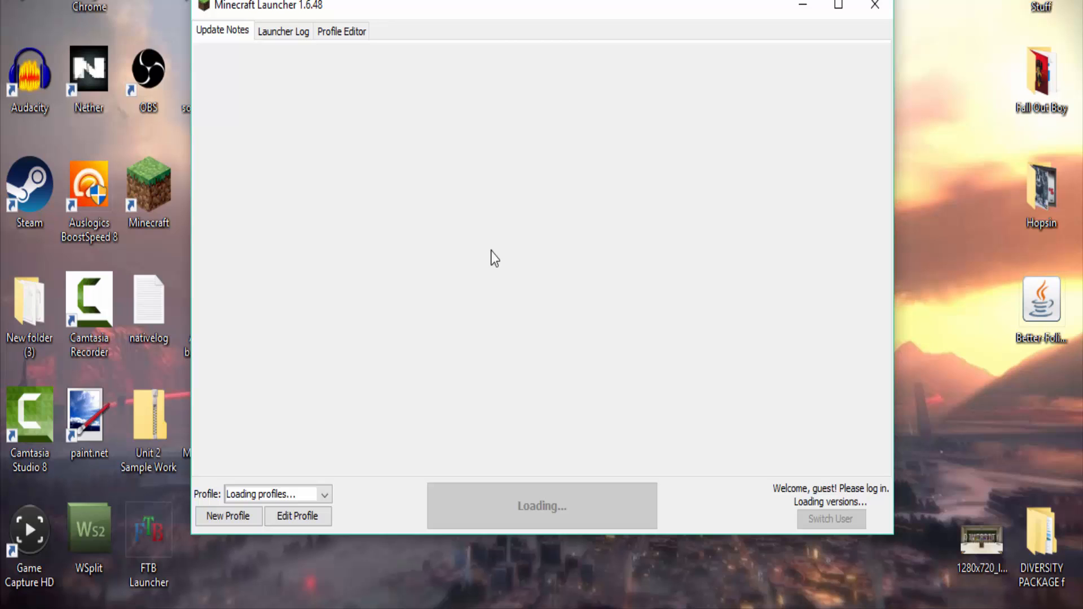
pyautogui.moveTo(610, 18)
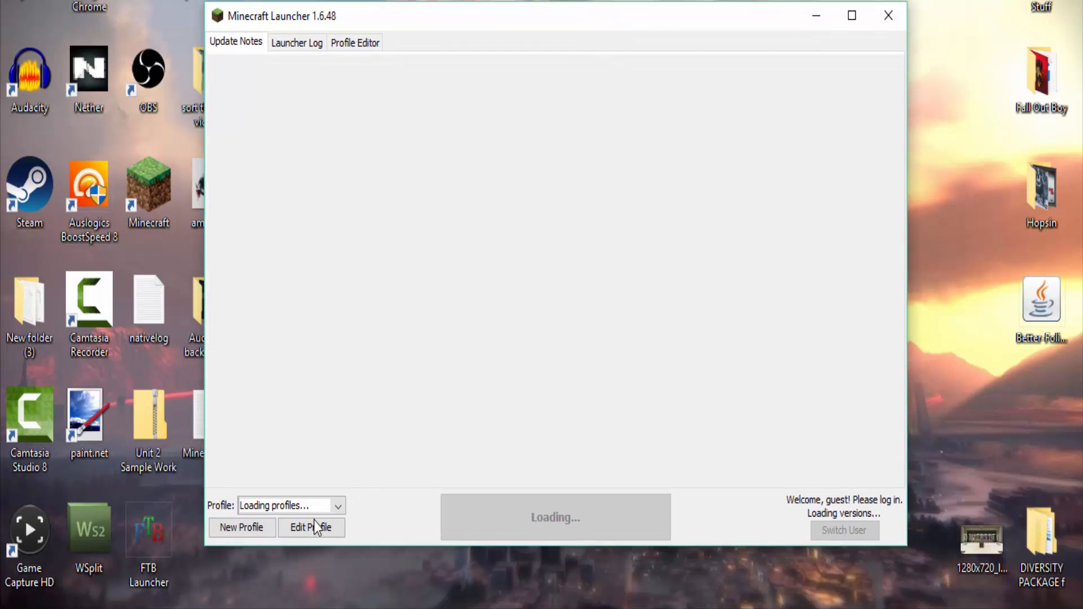
# Step: Open Edit Profile for the current launcher profile
pyautogui.click(312, 528)
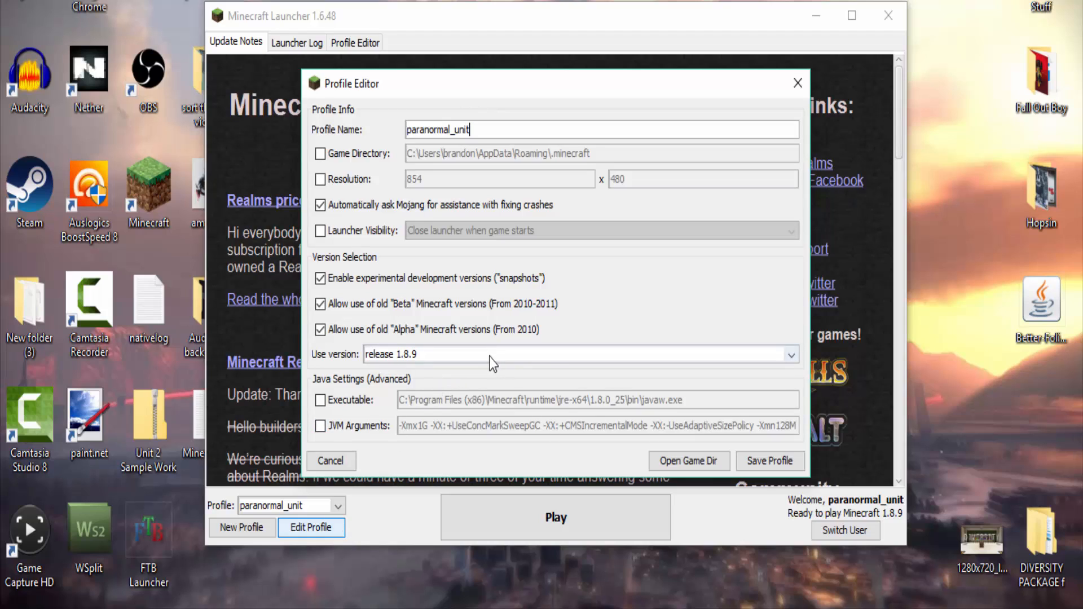
# Step: Browse the Use version list down to release 1.8.9-forge1.8.9-11.15.0.1684
pyautogui.click(791, 354)
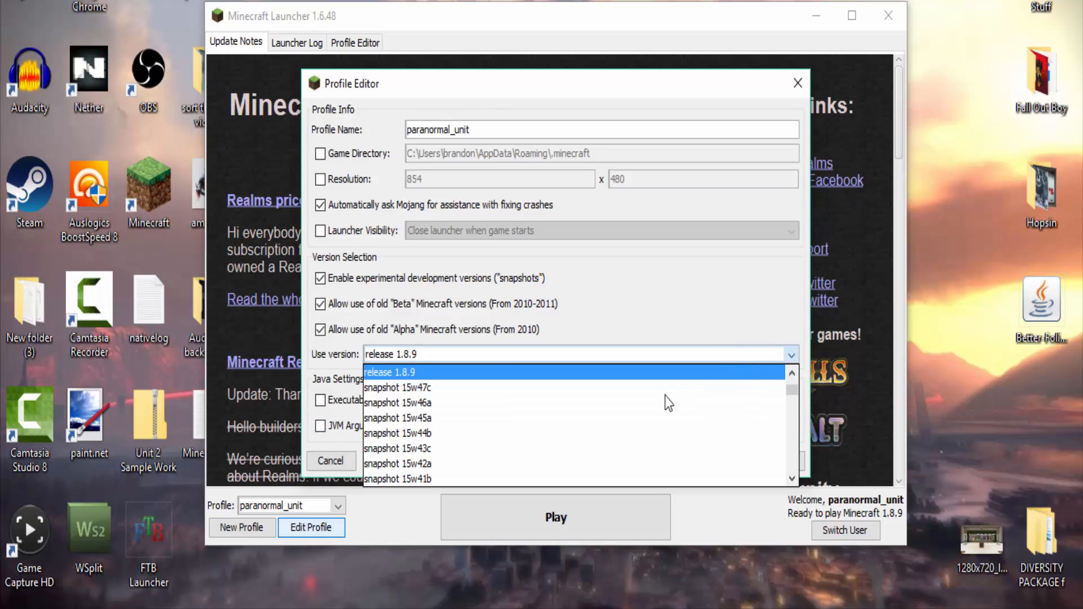
pyautogui.scroll(-3)
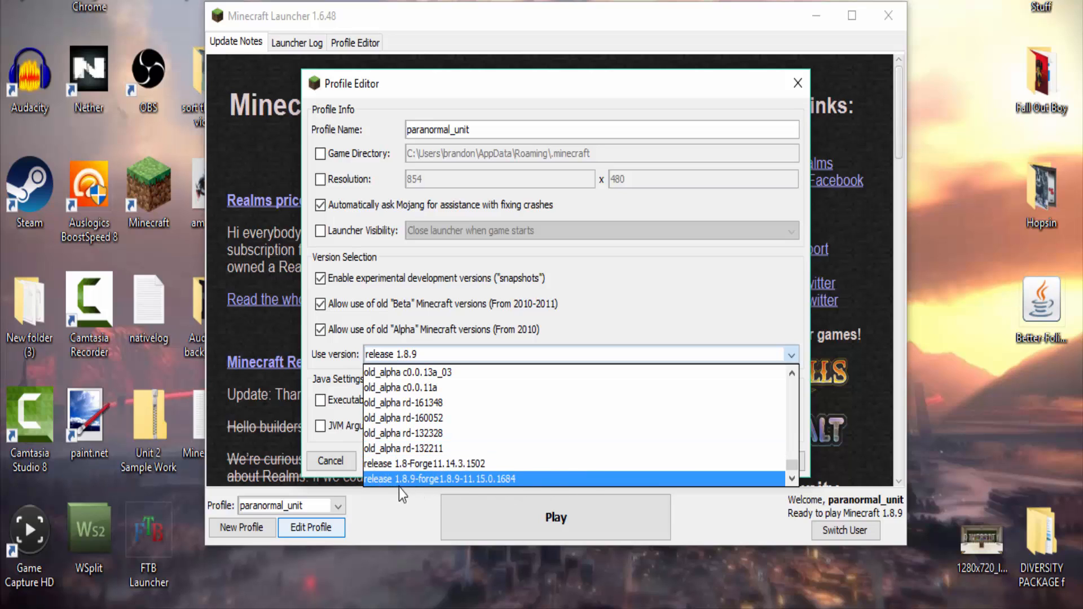
pyautogui.moveTo(465, 504)
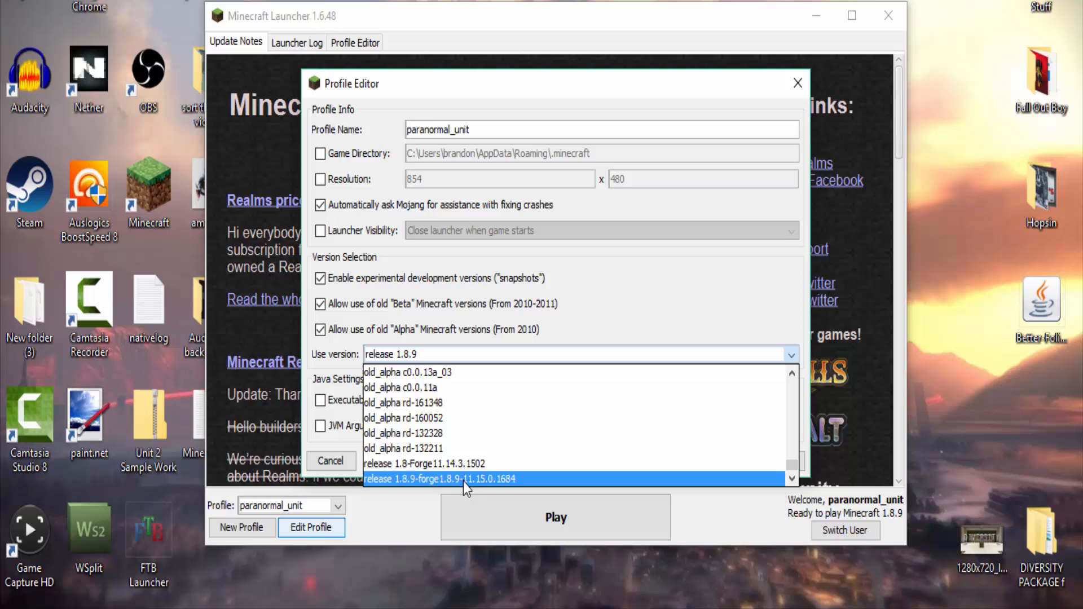
pyautogui.scroll(-3)
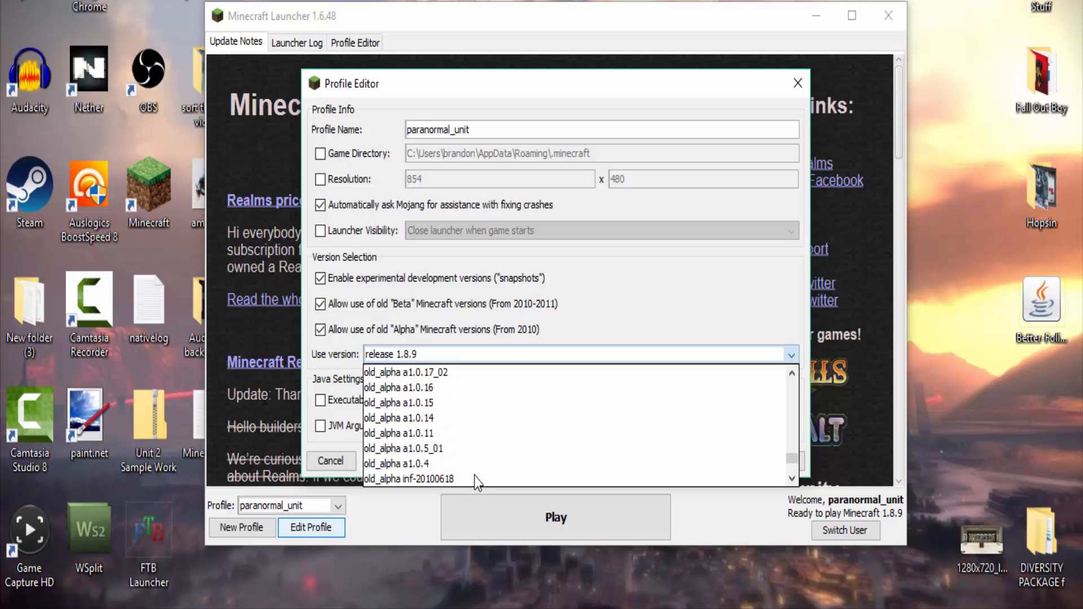